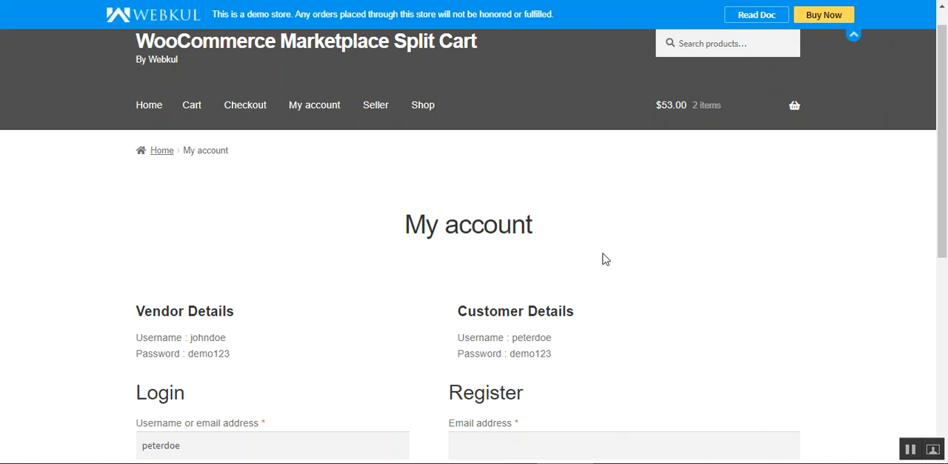
Log in as customer peterdoe and land on the account dashboard with two items in the cart
scroll(down, 3)
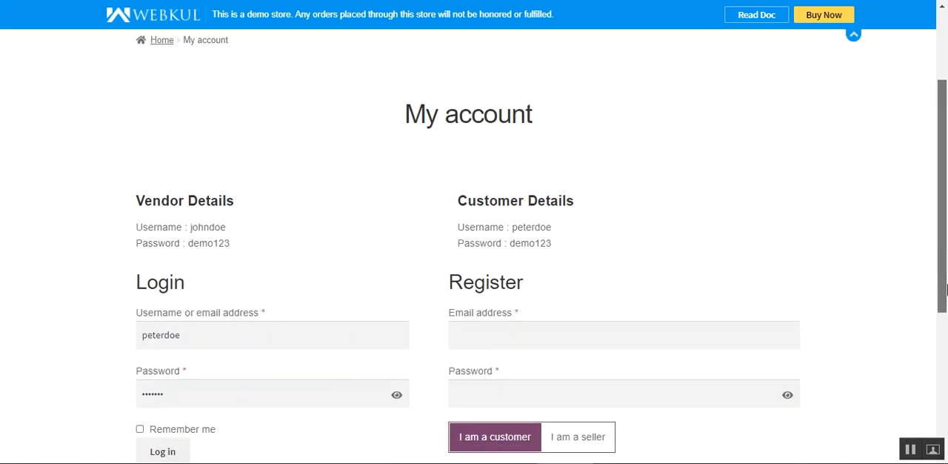
scroll(up, 3)
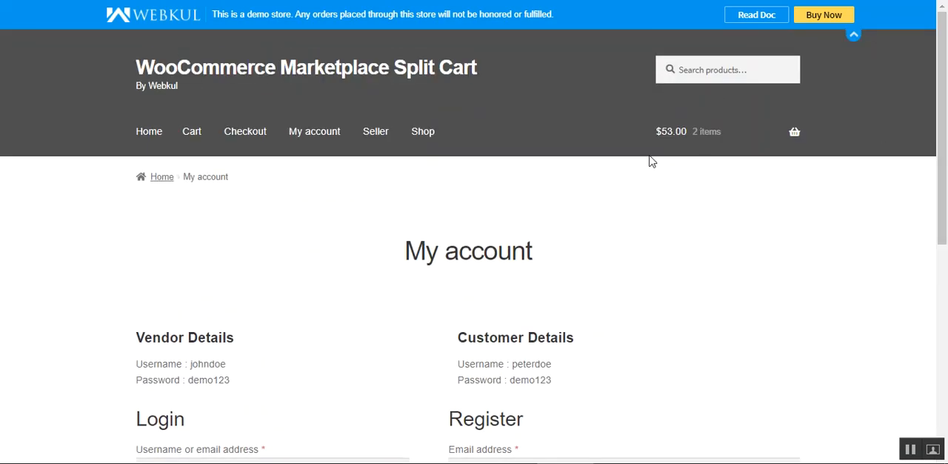
scroll(down, 3)
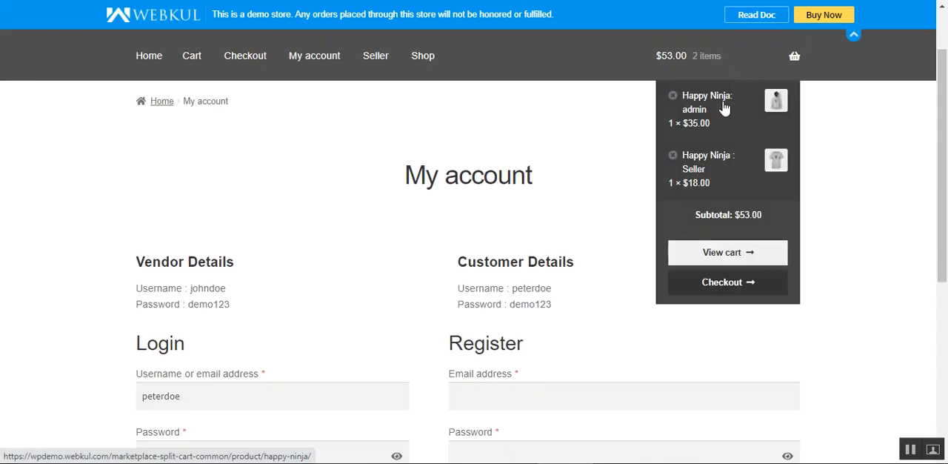
mouse_move(717, 175)
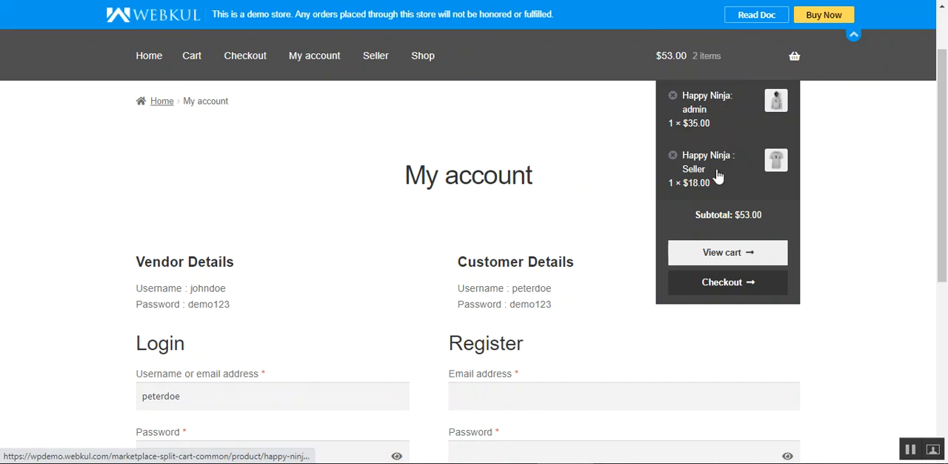
mouse_move(717, 163)
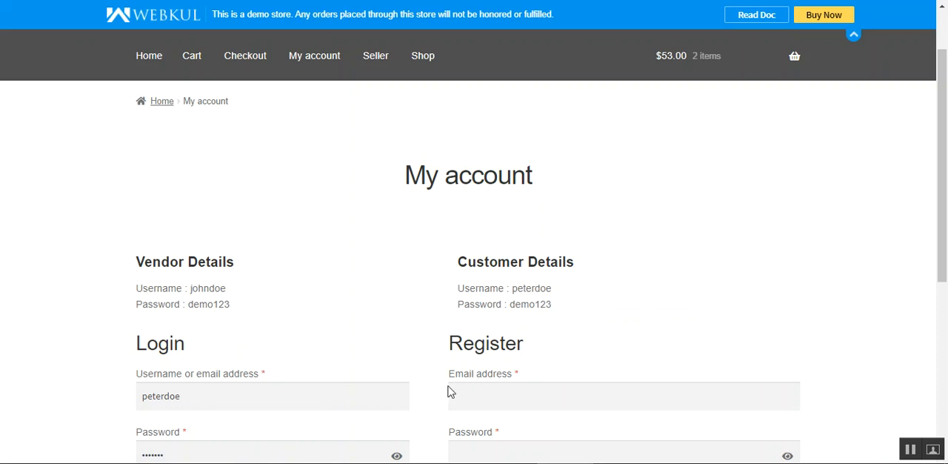
scroll(down, 3)
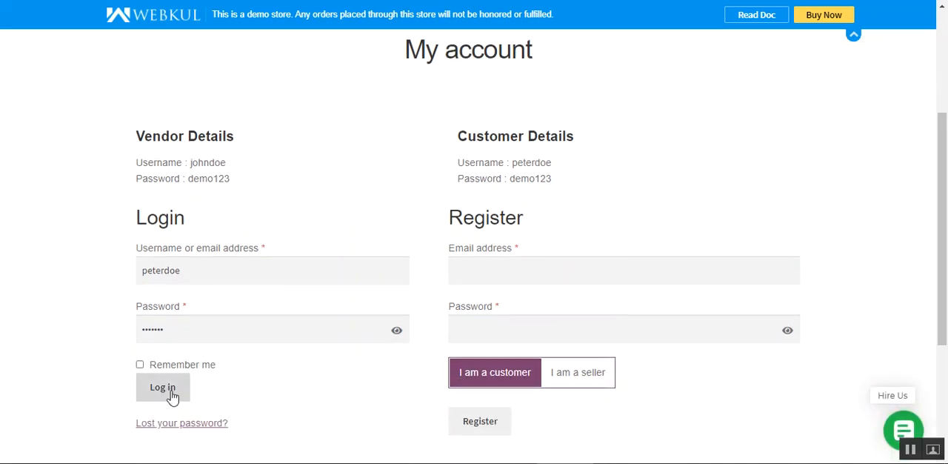
click(163, 387)
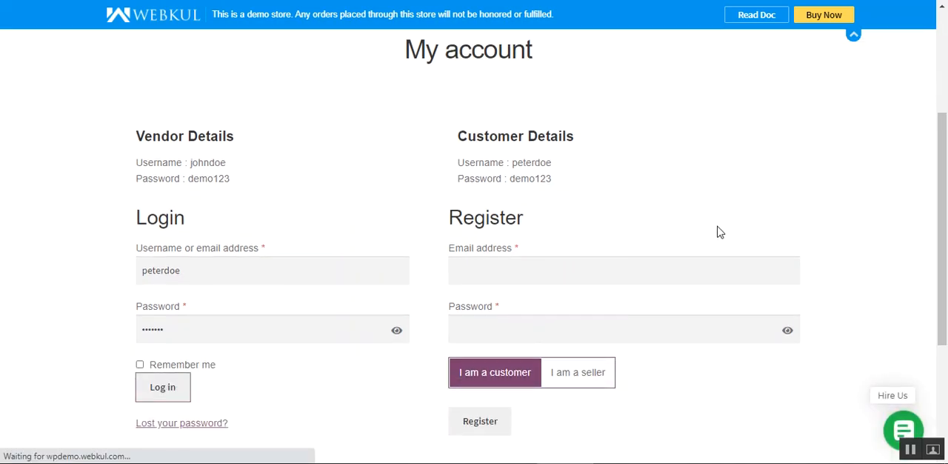
click(163, 387)
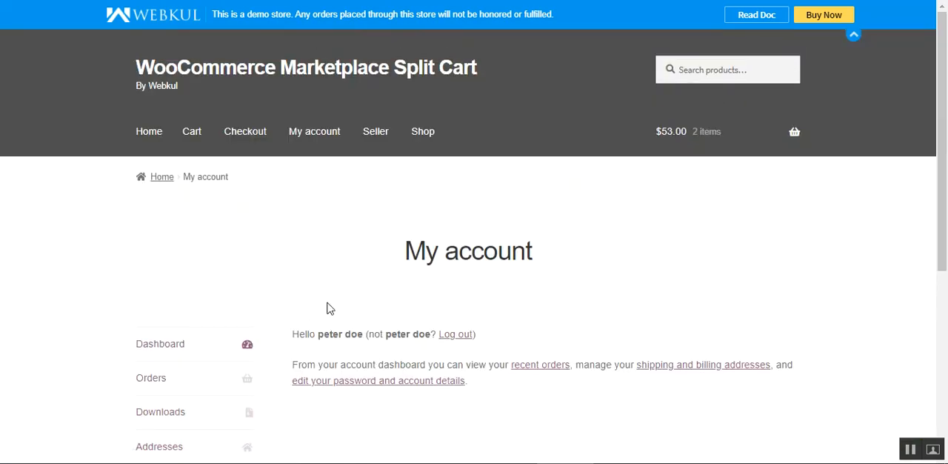
mouse_move(536, 301)
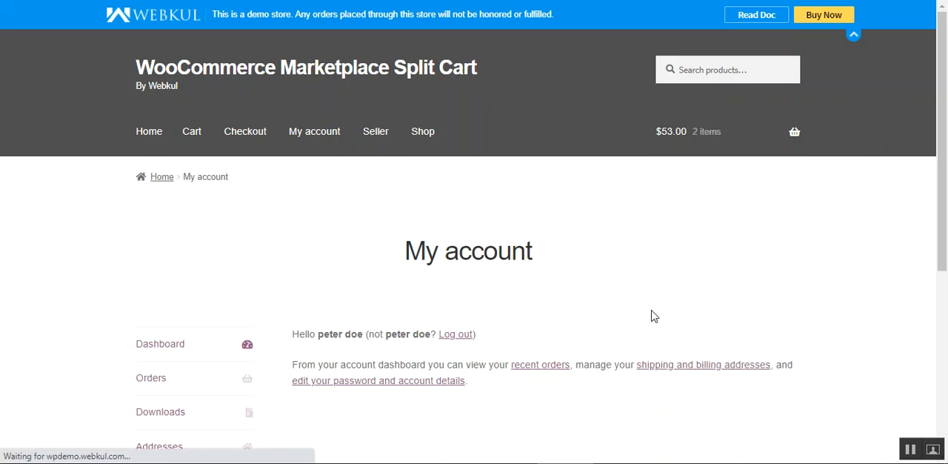
View the cart page split into separate admin and seller johndoe carts
click(191, 130)
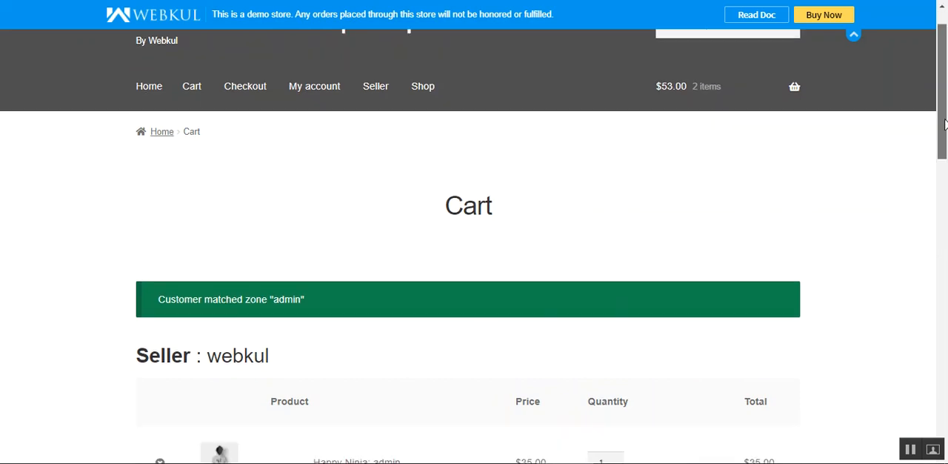
scroll(down, 3)
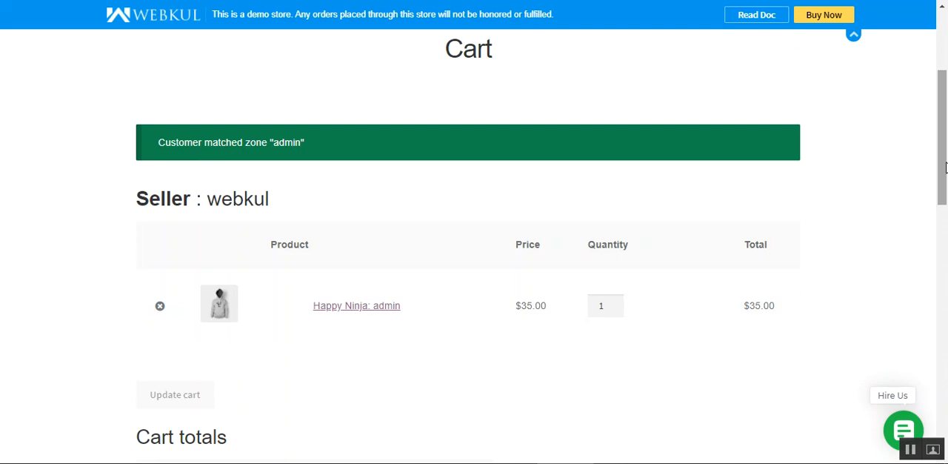
mouse_move(860, 151)
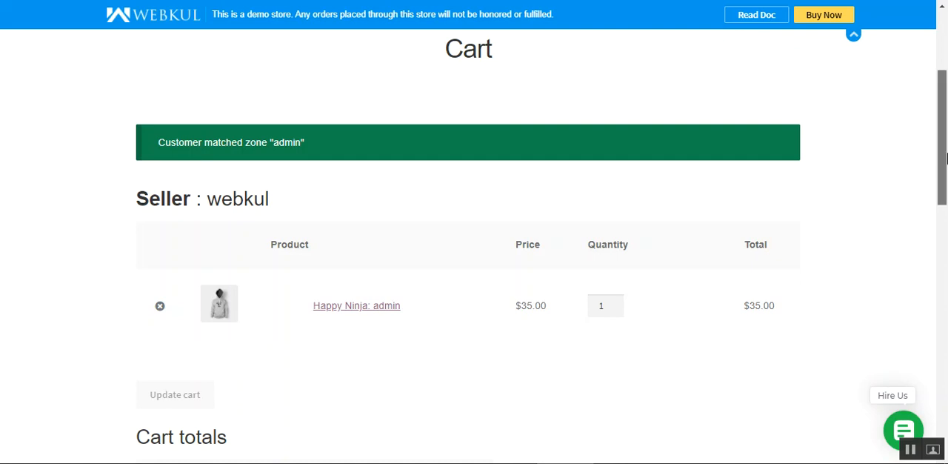
double_click(235, 198)
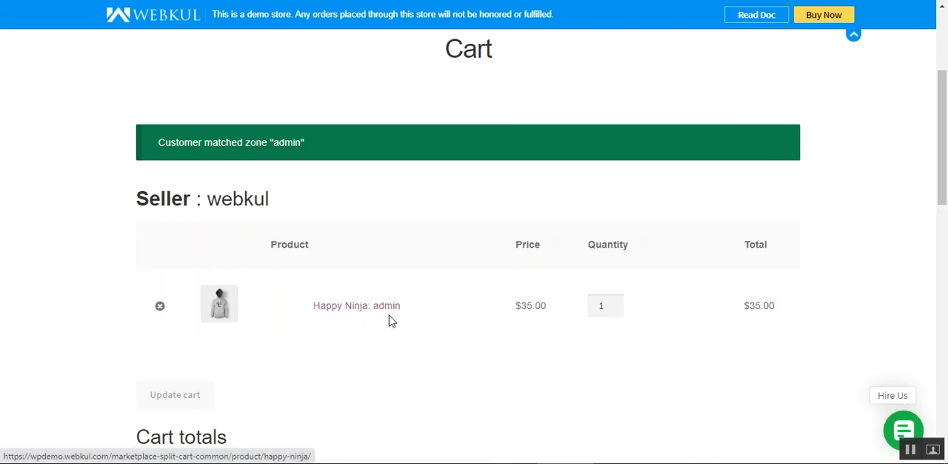
scroll(down, 3)
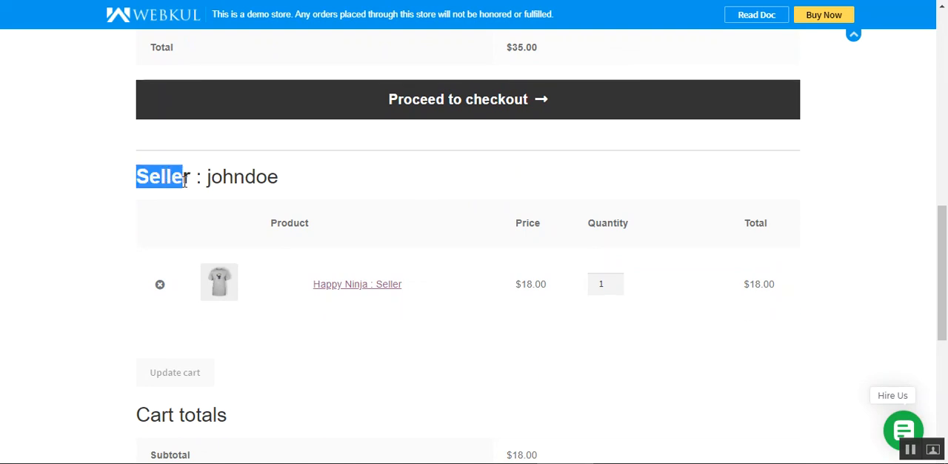
scroll(down, 3)
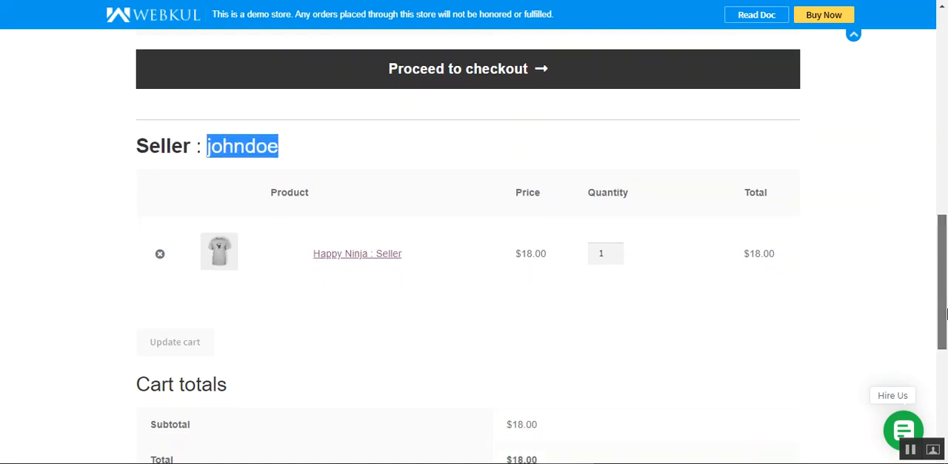
scroll(down, 3)
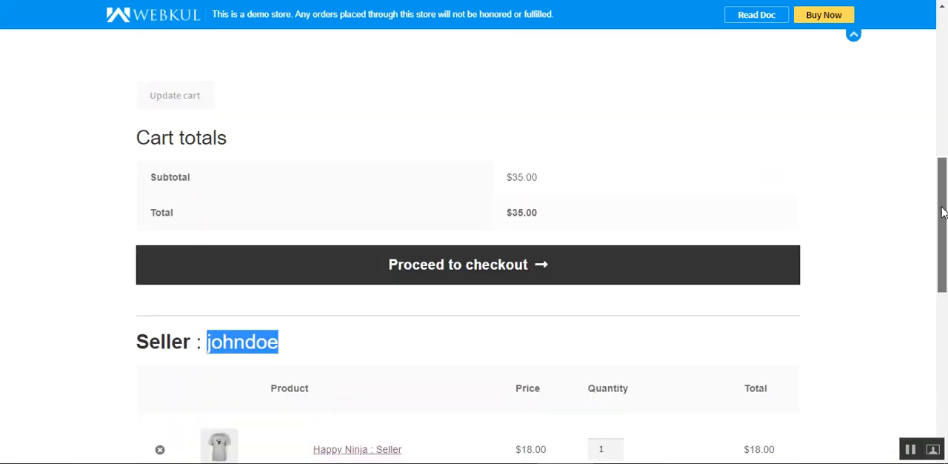
scroll(up, 3)
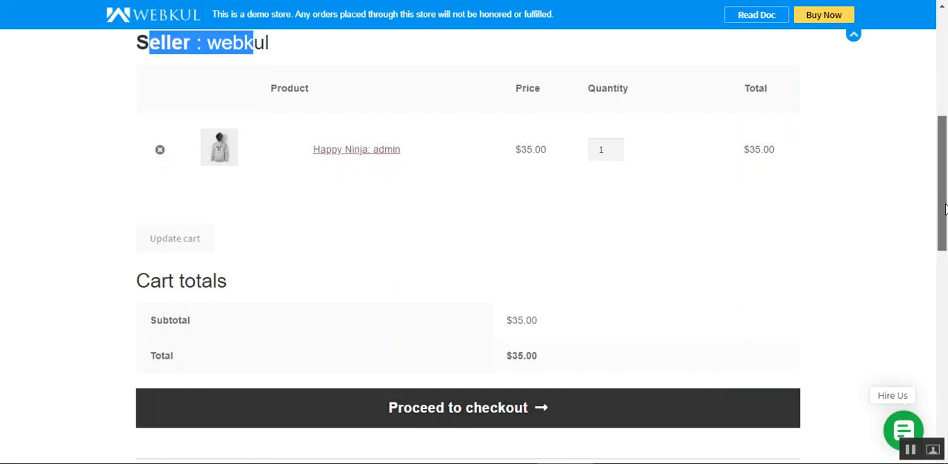
Review the admin seller's $35.00 Happy Ninja section and its Cart totals
scroll(down, 3)
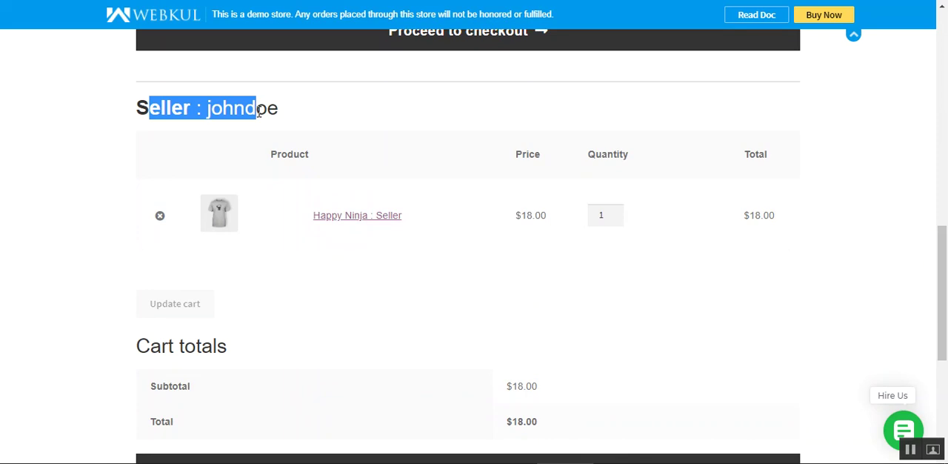
scroll(down, 3)
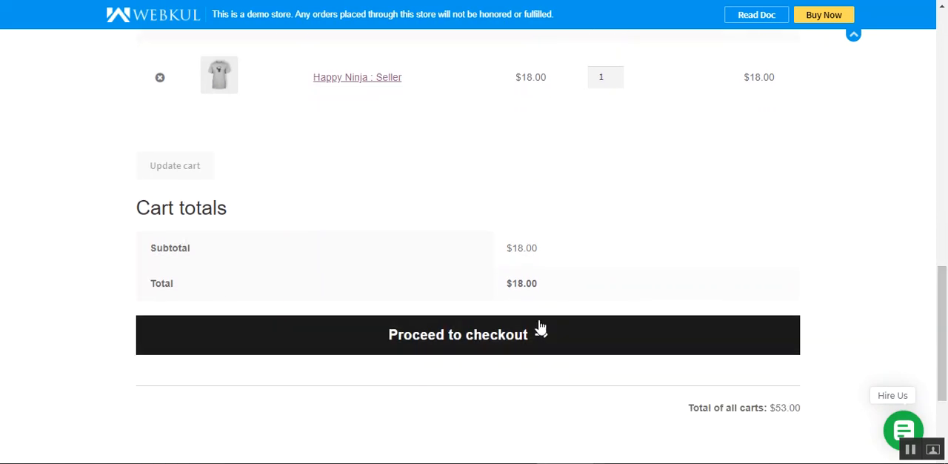
scroll(up, 3)
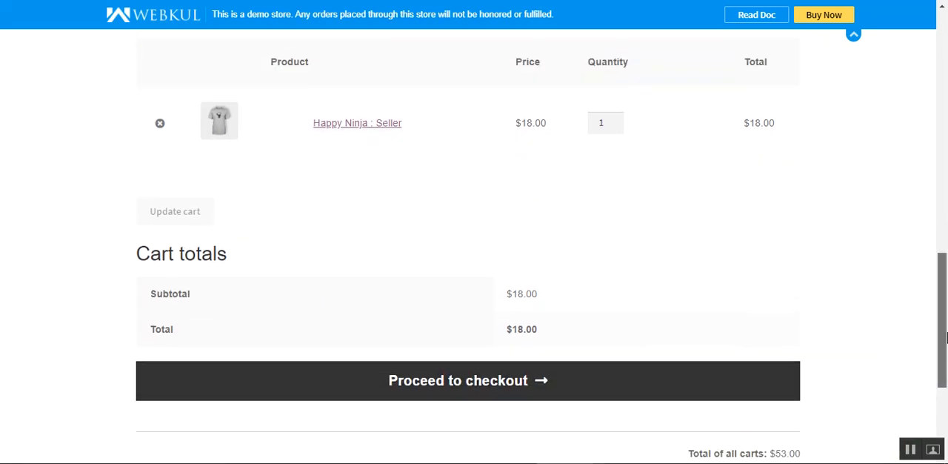
scroll(up, 3)
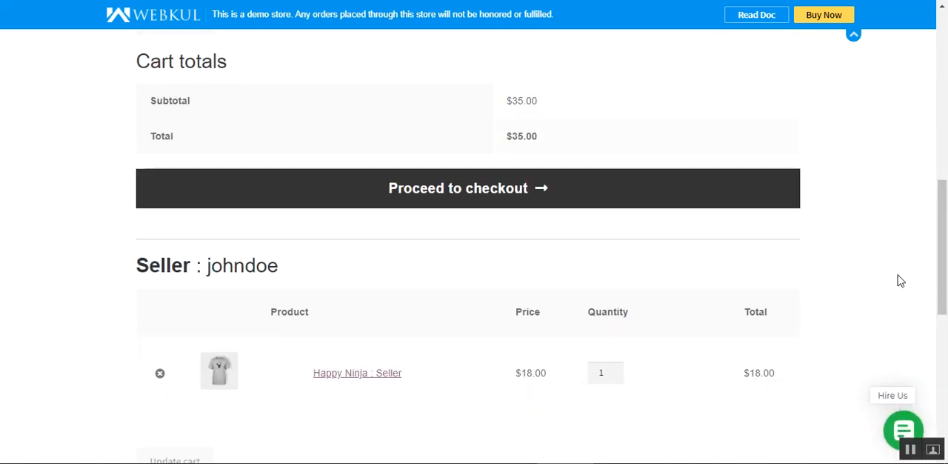
mouse_move(925, 267)
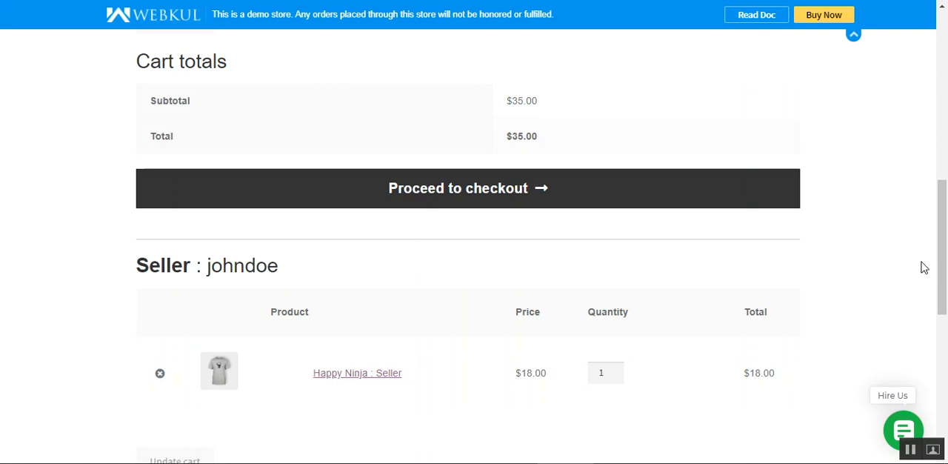
mouse_move(578, 314)
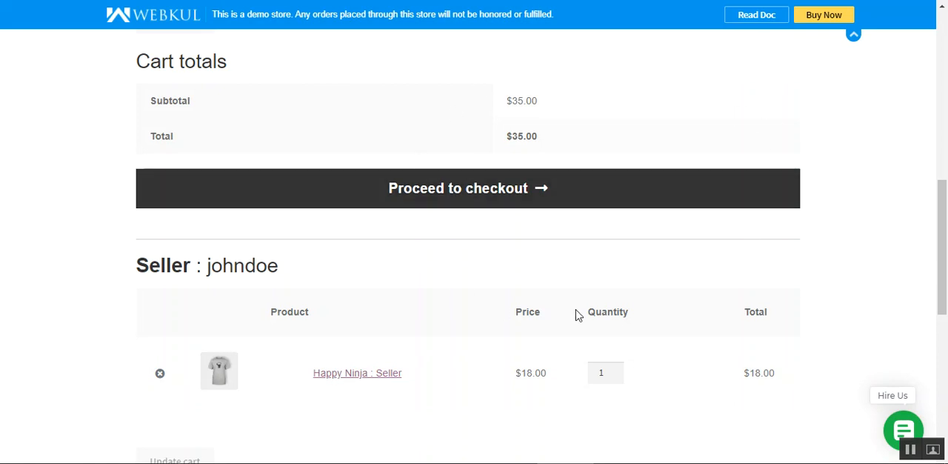
mouse_move(483, 287)
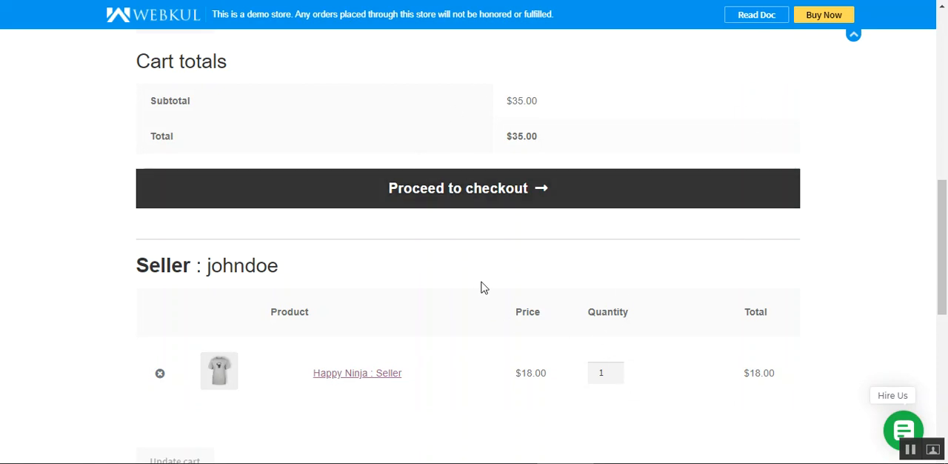
scroll(up, 3)
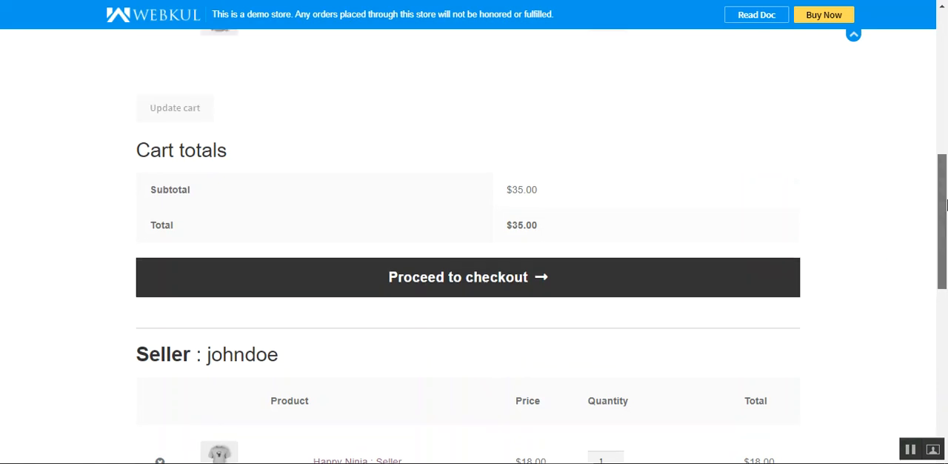
scroll(up, 3)
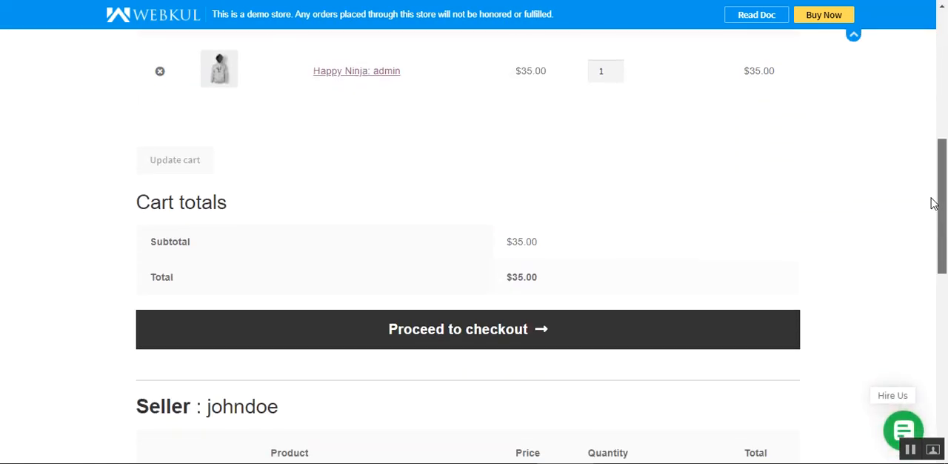
scroll(down, 3)
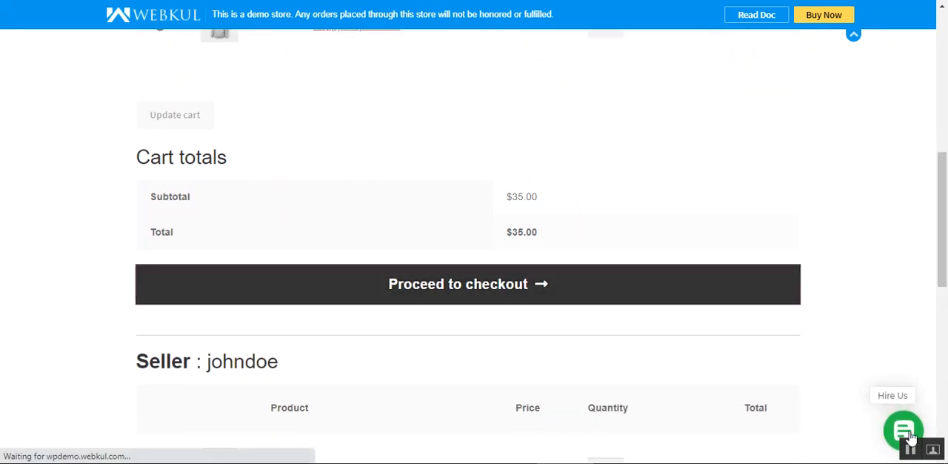
Proceed to checkout for the admin Happy Ninja item, totalling $43.50 with shipping and tax
click(468, 285)
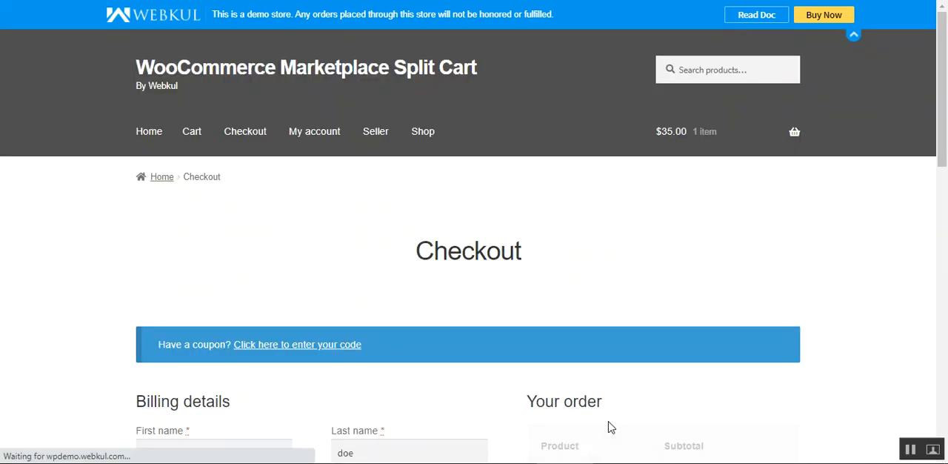
scroll(down, 3)
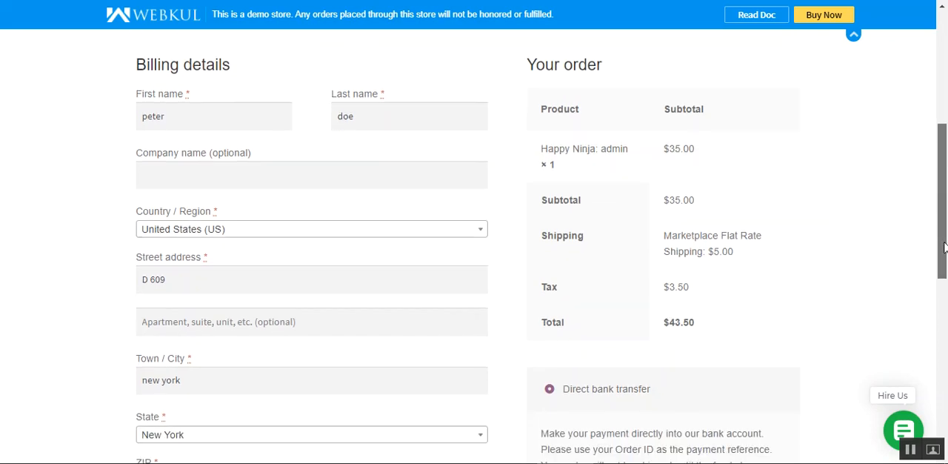
double_click(605, 148)
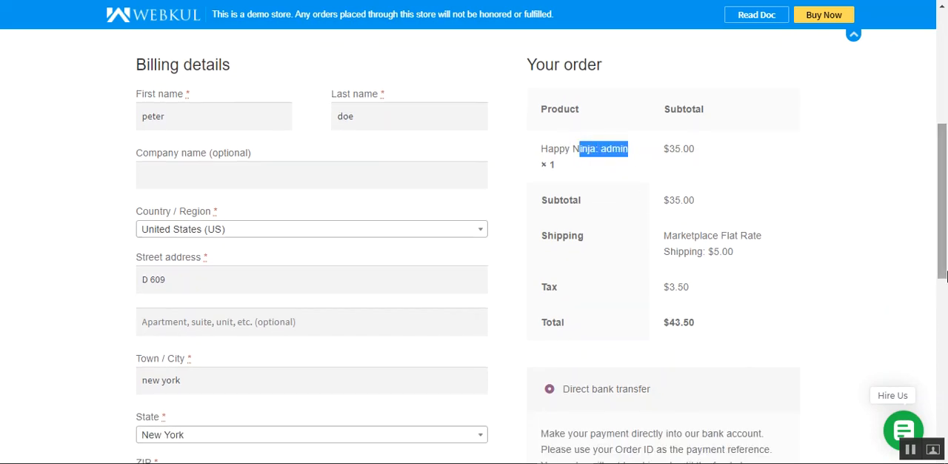
scroll(down, 3)
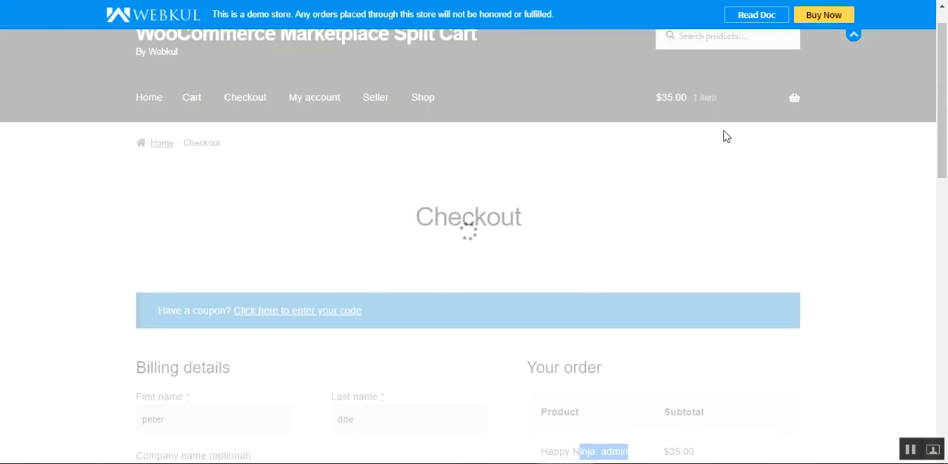
mouse_move(698, 108)
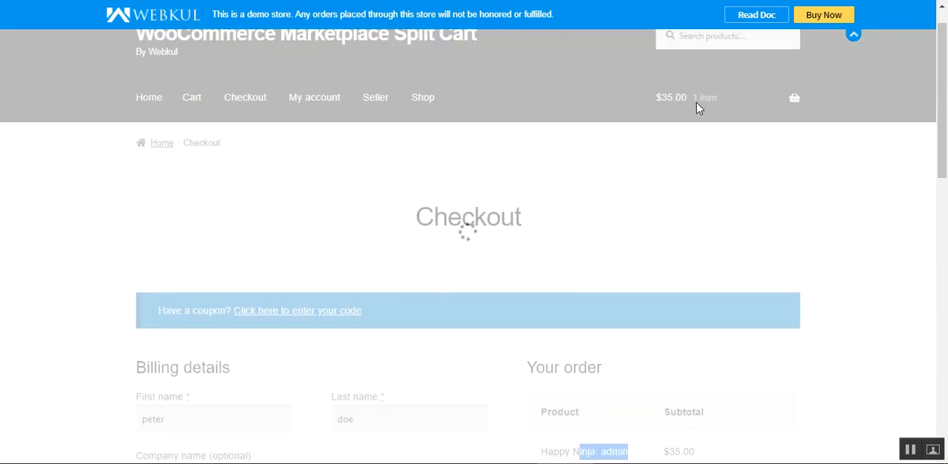
mouse_move(673, 111)
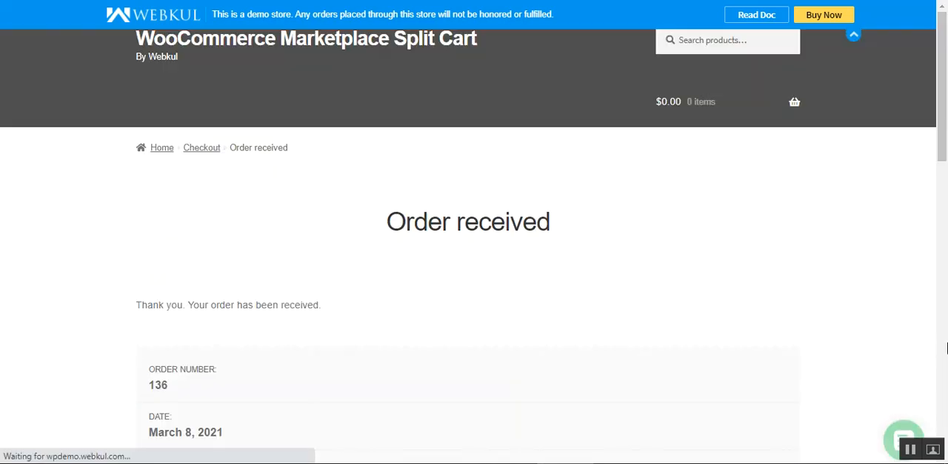
Review the Order 136 received details for the admin item at $43.50
scroll(down, 3)
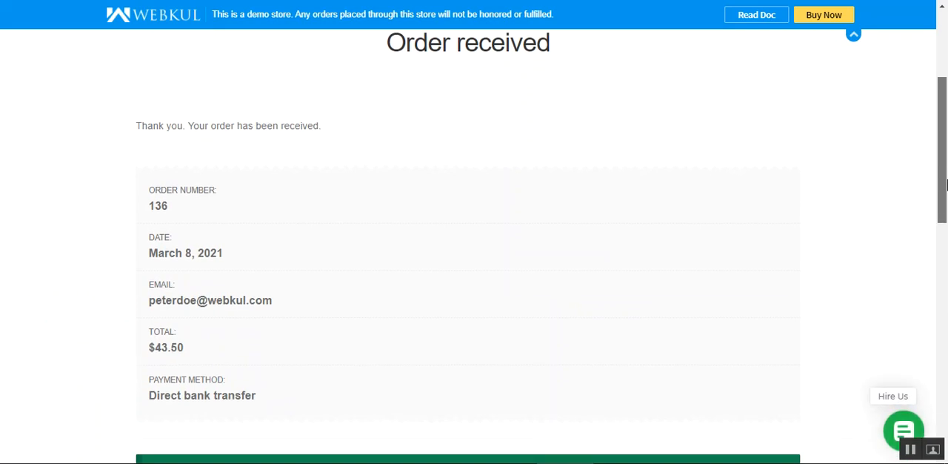
scroll(down, 3)
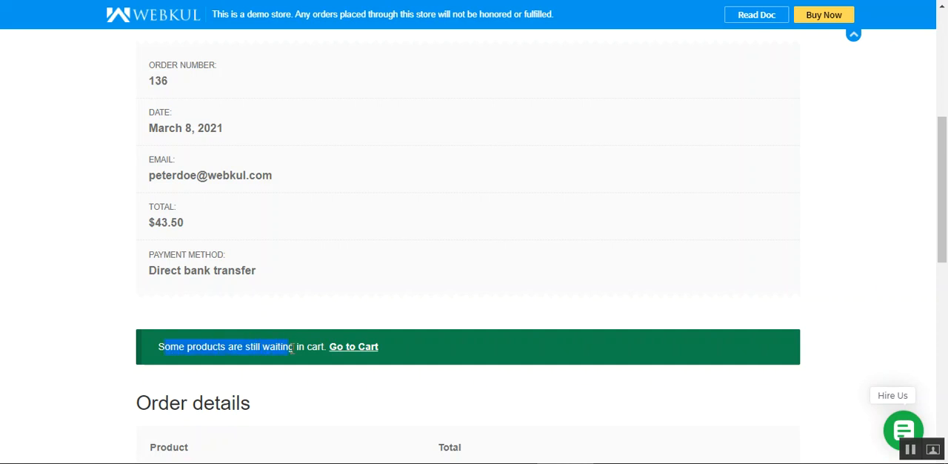
scroll(down, 3)
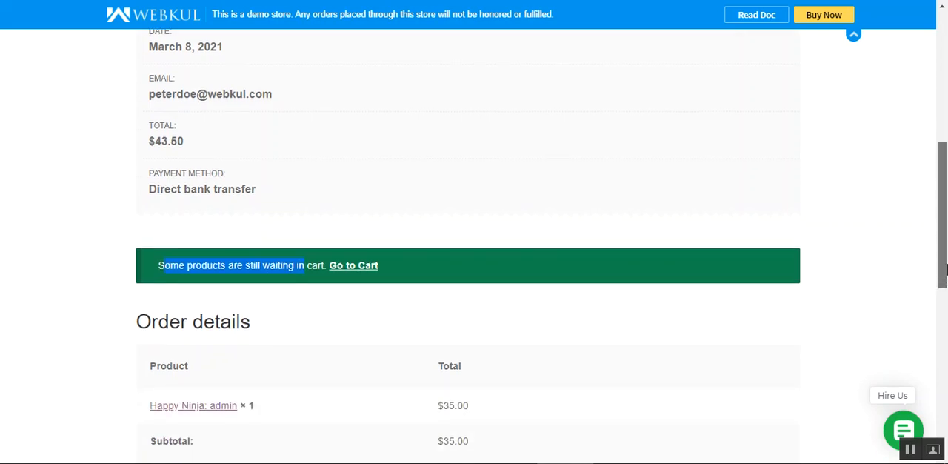
scroll(down, 3)
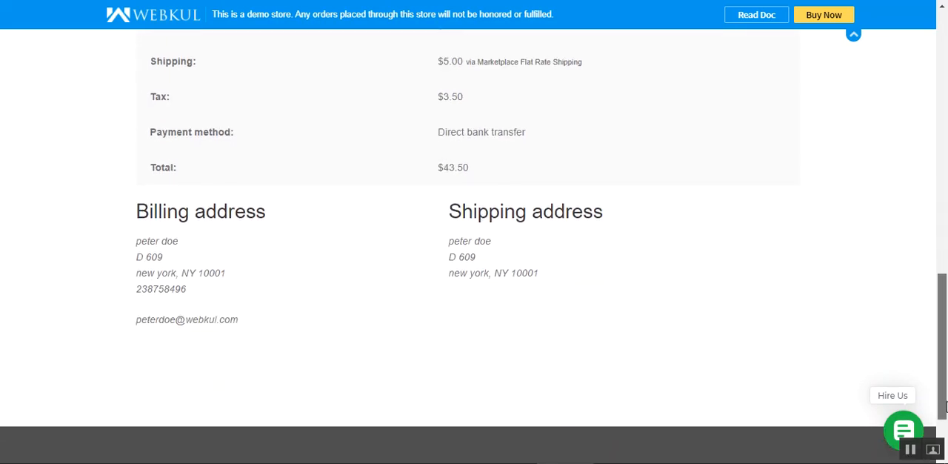
scroll(up, 3)
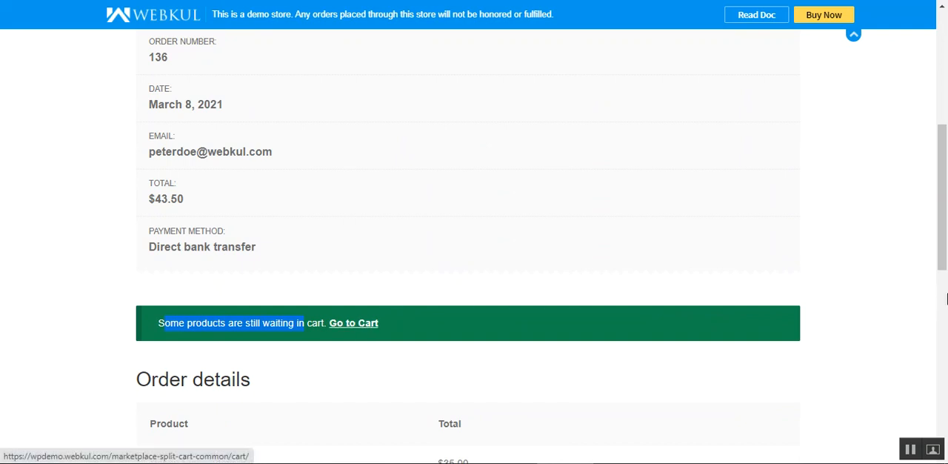
scroll(up, 3)
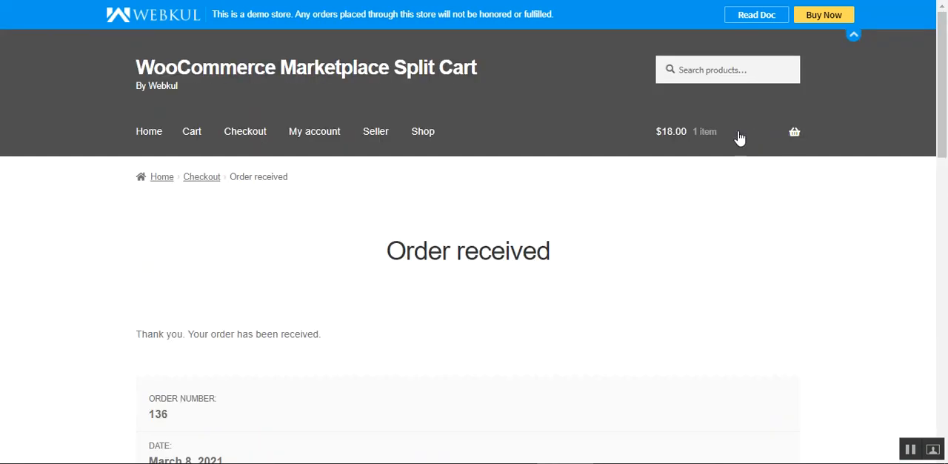
Return to the cart still holding johndoe's $18.00 Happy Ninja item
click(684, 130)
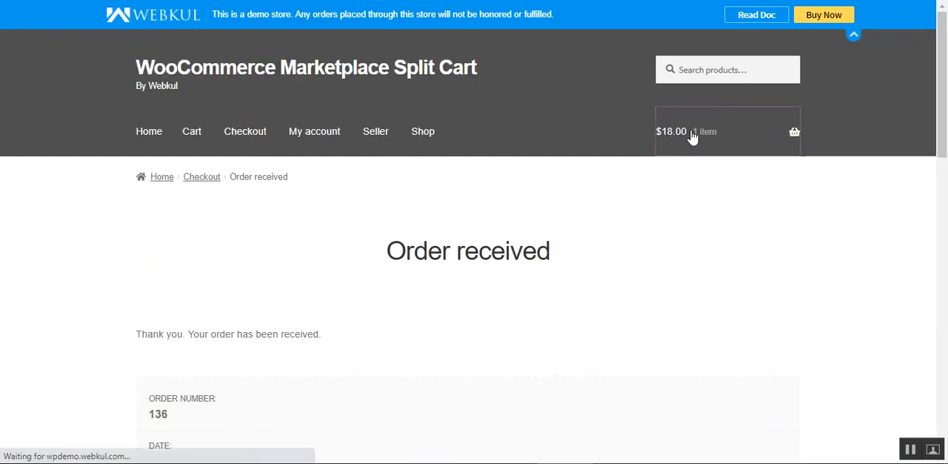
click(191, 131)
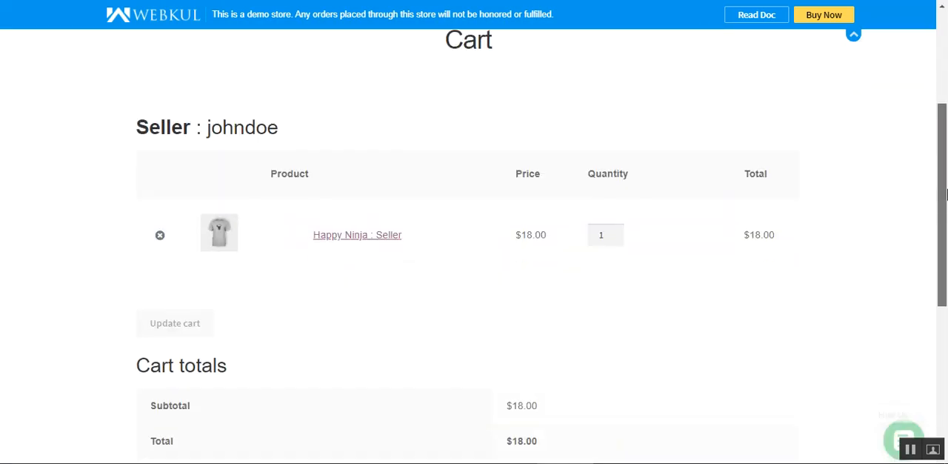
Proceed to checkout from the Seller: johndoe section for the $18.00 Happy Ninja item
double_click(243, 104)
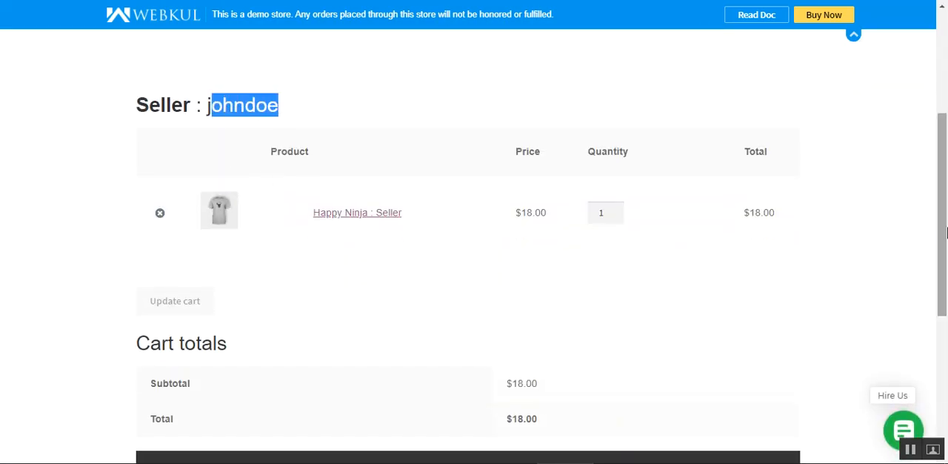
scroll(down, 3)
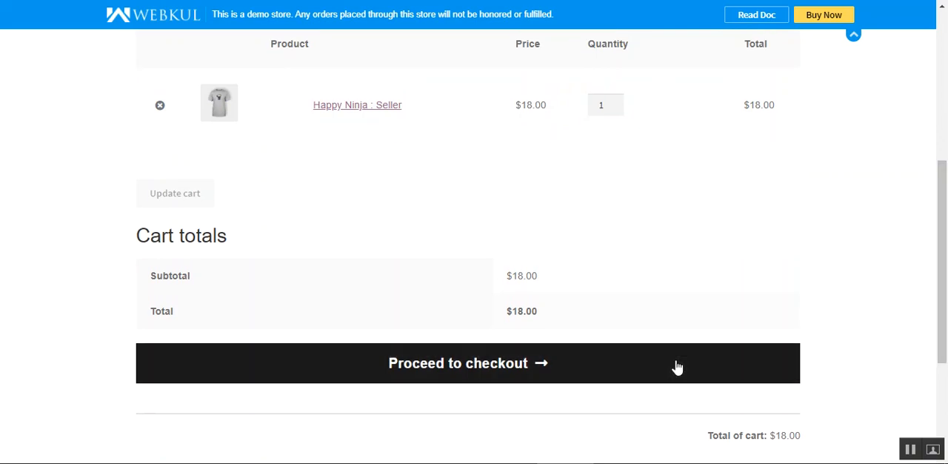
click(468, 363)
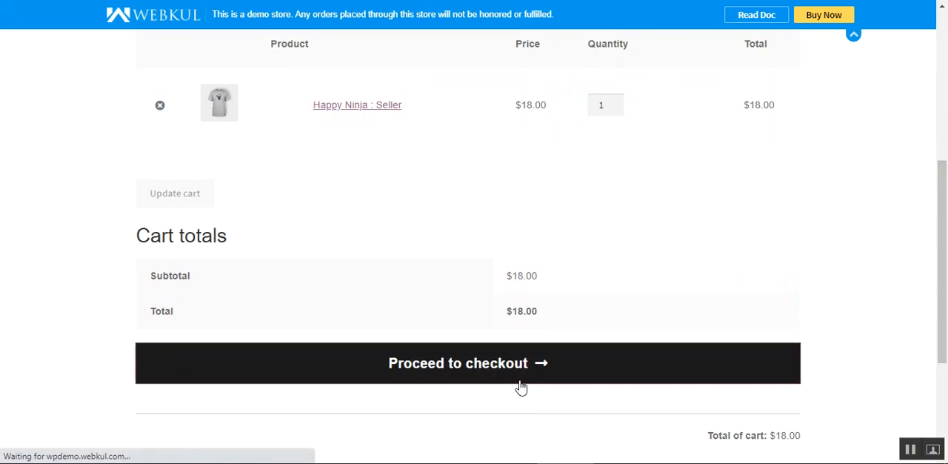
click(468, 362)
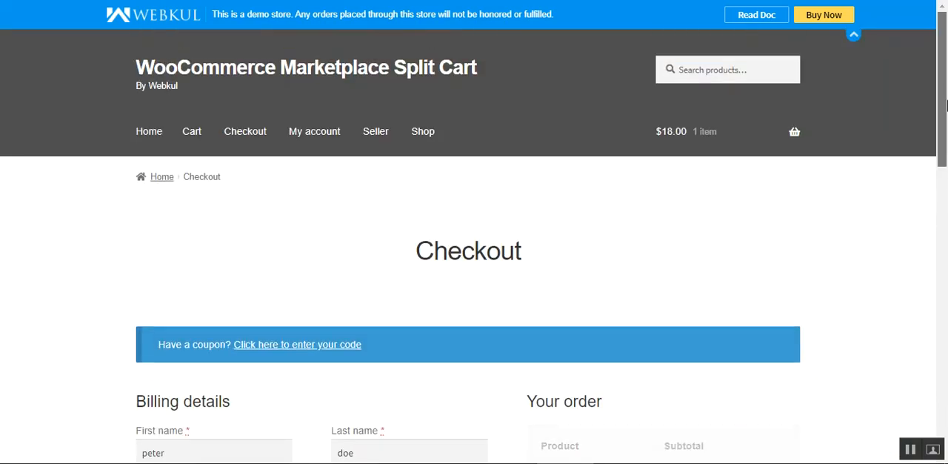
Place order 137 for johndoe's Happy Ninja item at $27.80, leaving the cart empty
scroll(down, 3)
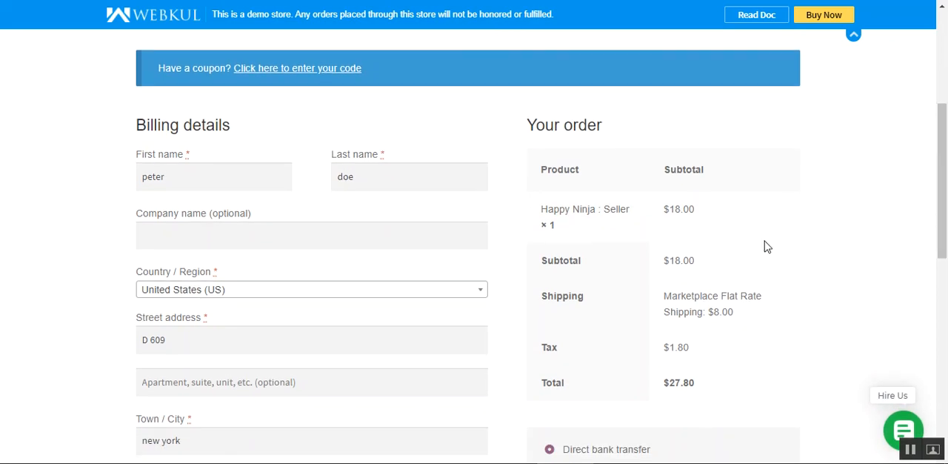
double_click(598, 209)
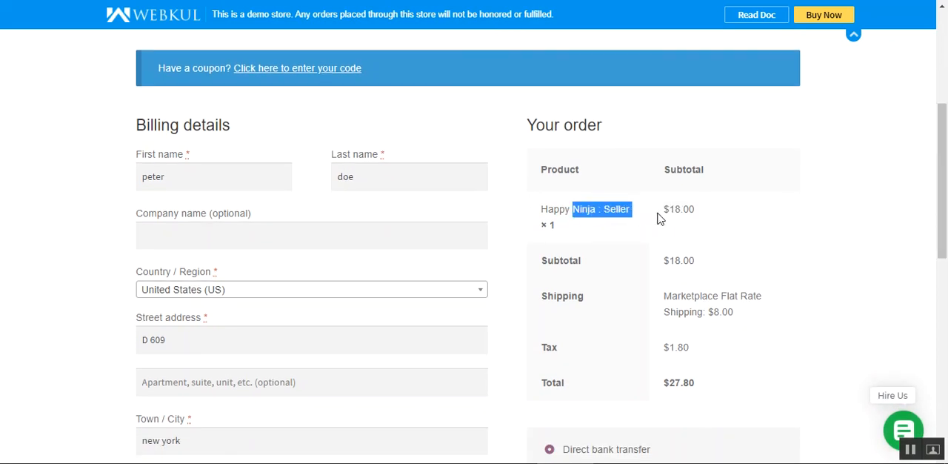
scroll(down, 3)
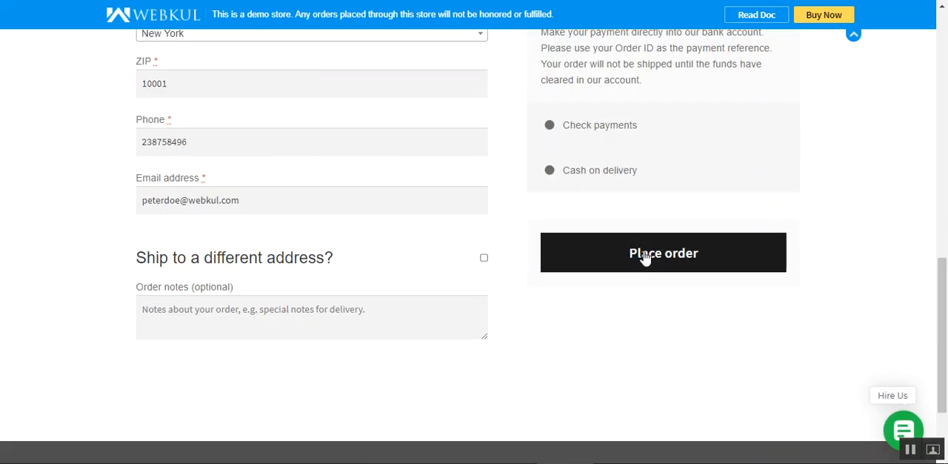
click(664, 252)
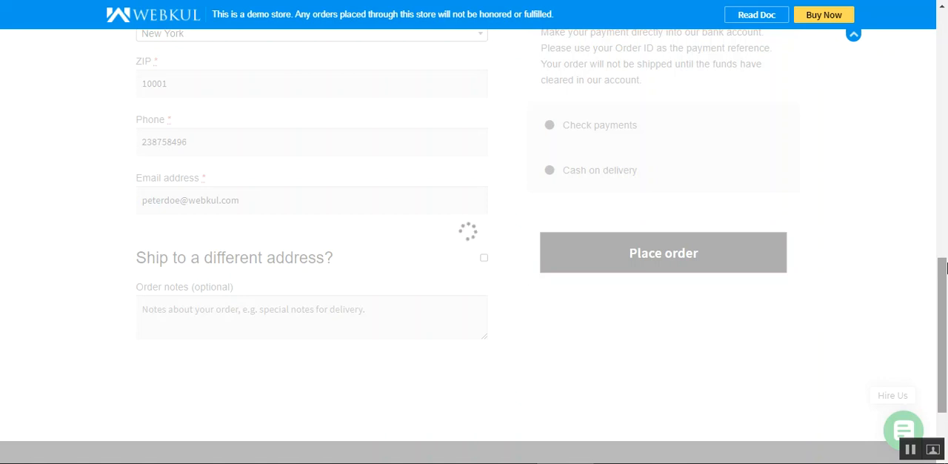
click(664, 252)
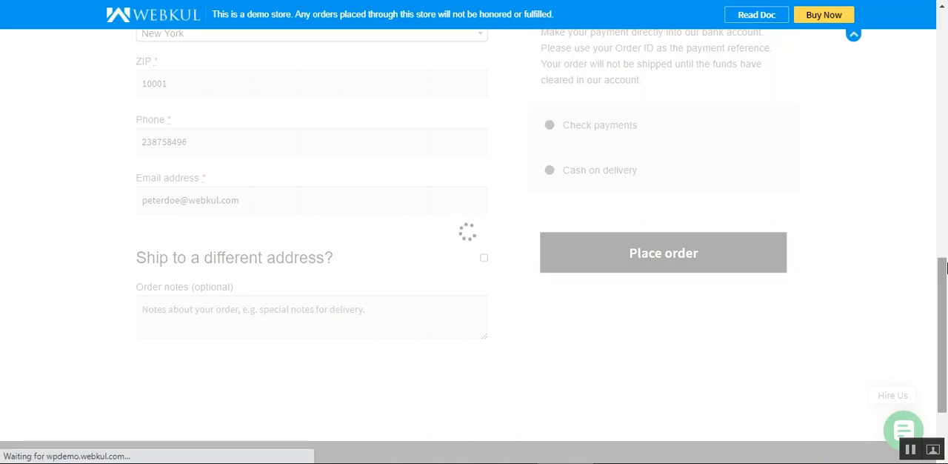
click(662, 252)
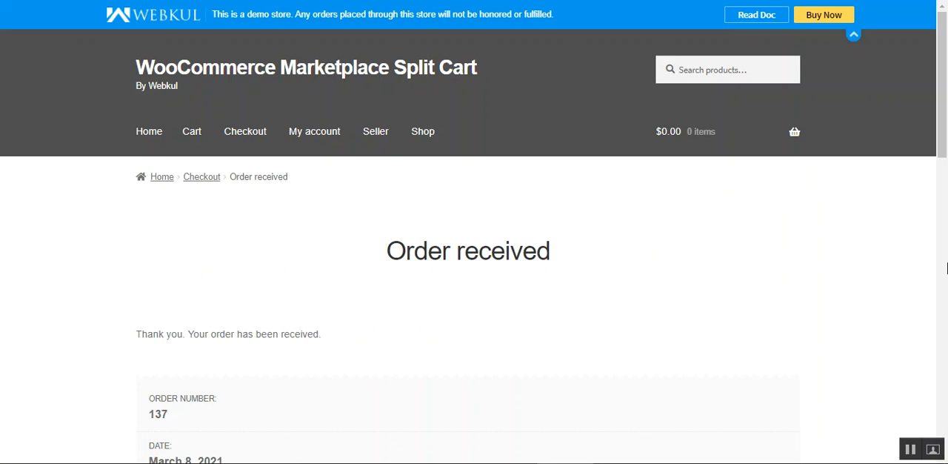
mouse_move(717, 132)
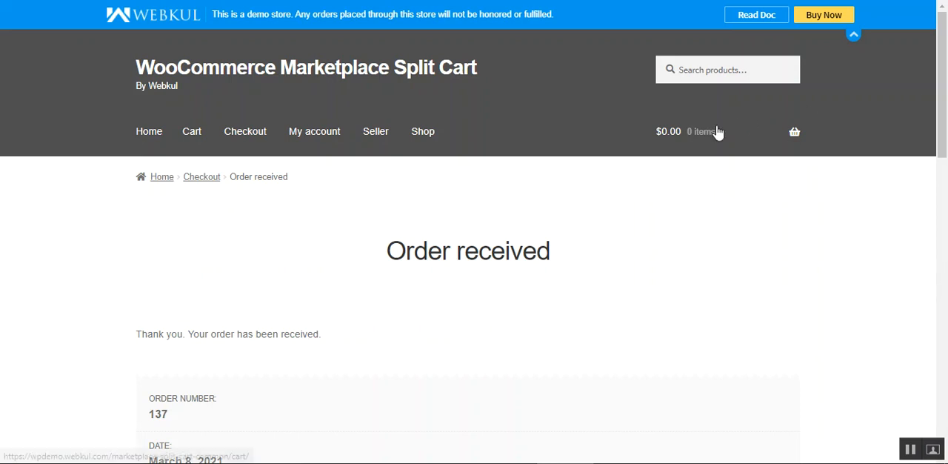
Confirm the cart shows 0 items, then view the peterdoe seller account details
click(191, 130)
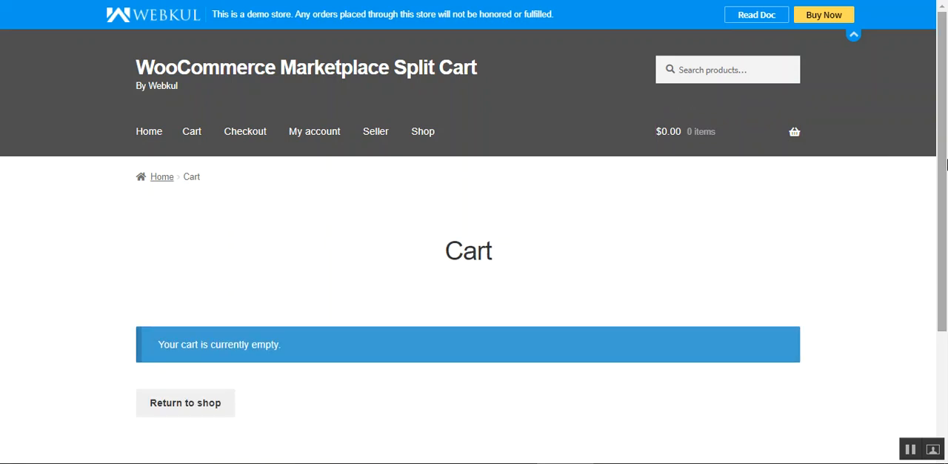
scroll(down, 3)
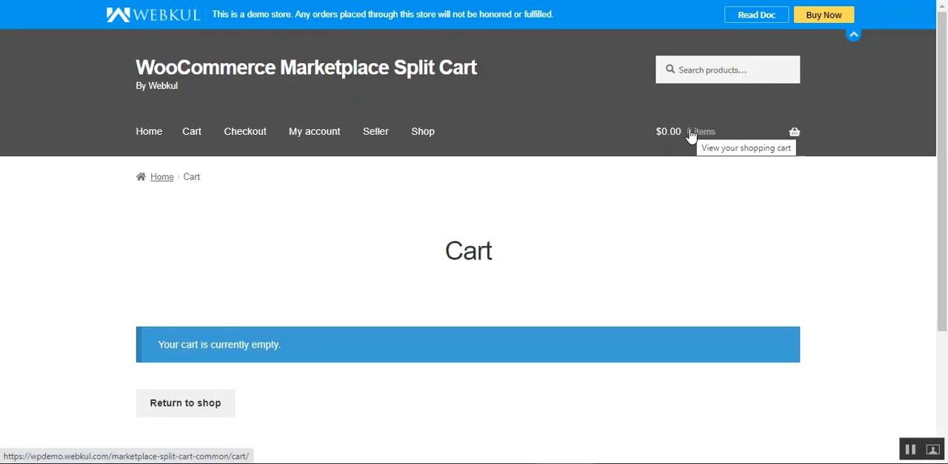
mouse_move(704, 137)
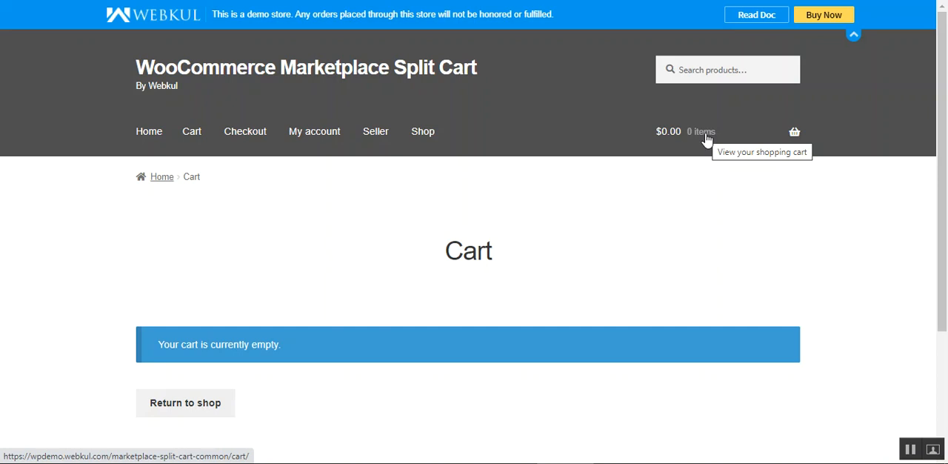
mouse_move(454, 317)
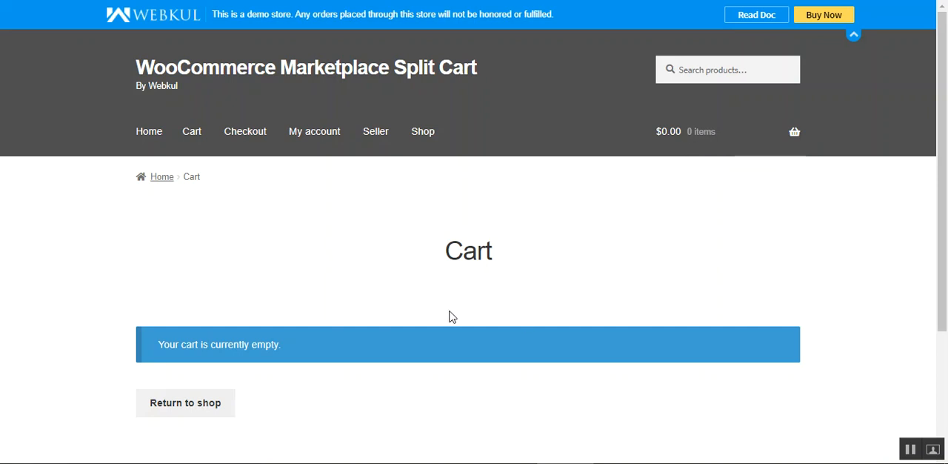
mouse_move(507, 387)
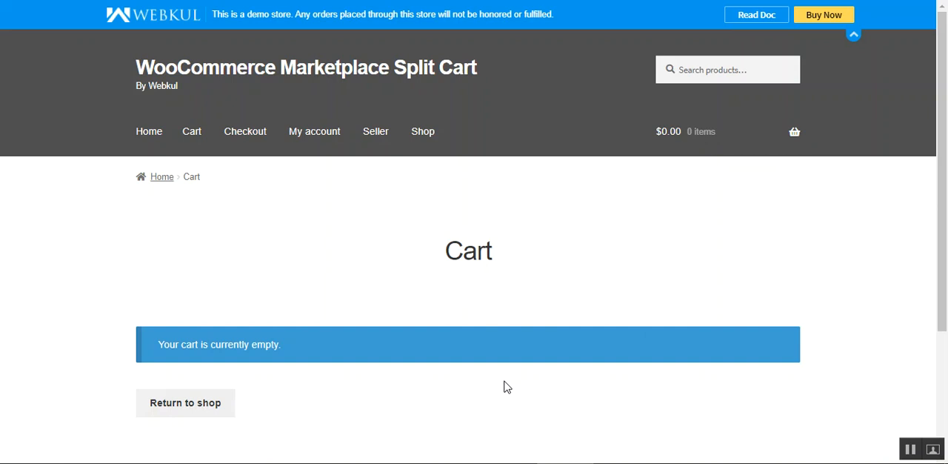
mouse_move(887, 451)
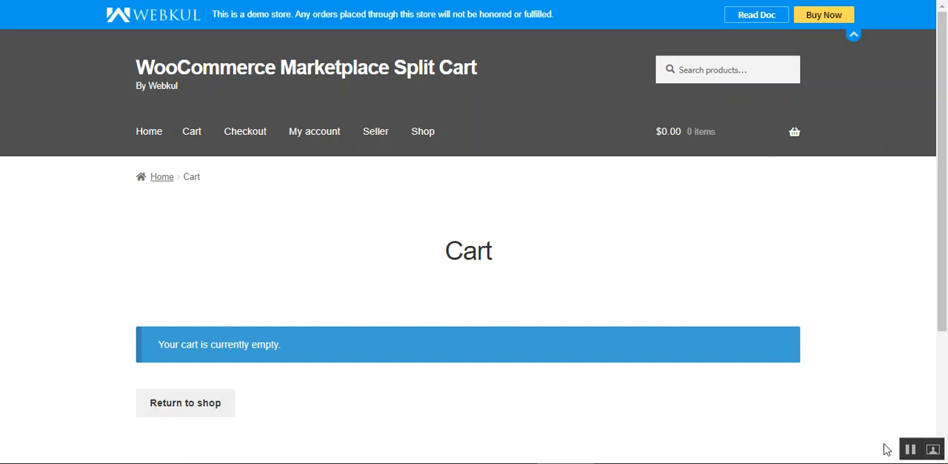
click(376, 131)
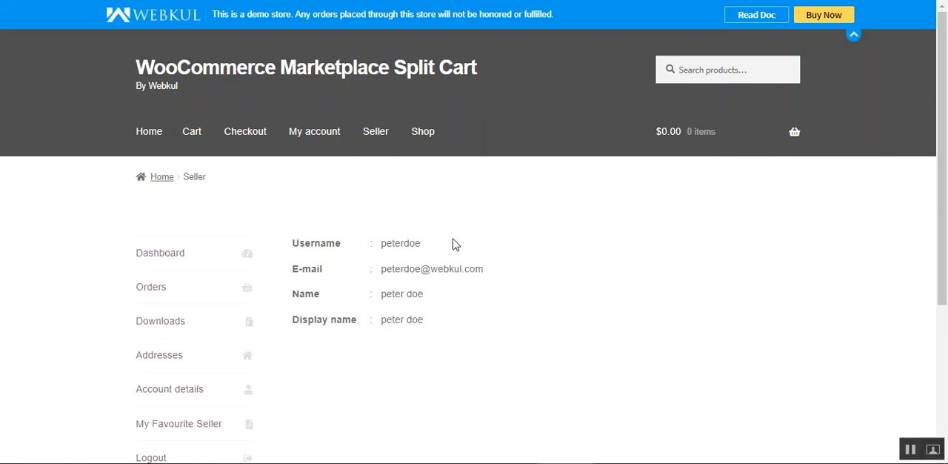
mouse_move(423, 131)
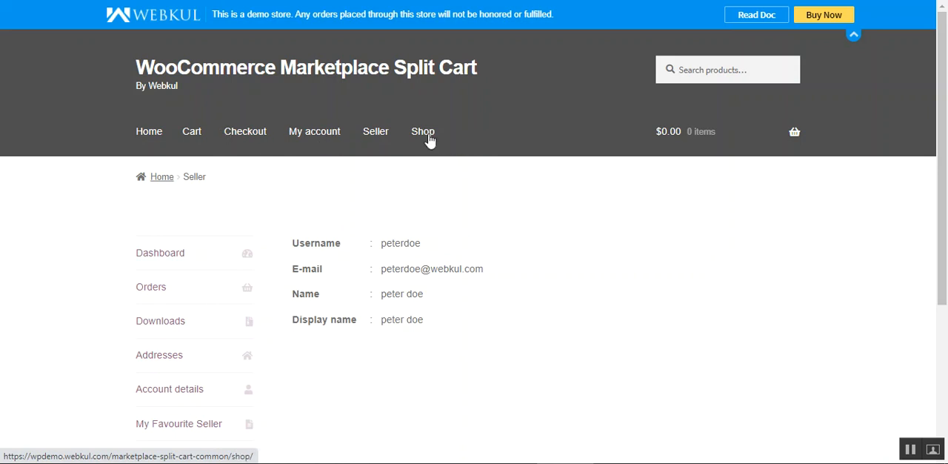
From the Shop listing add Flying Ninja and other sellers' products, bringing the cart to 5 items at $120.00
click(422, 130)
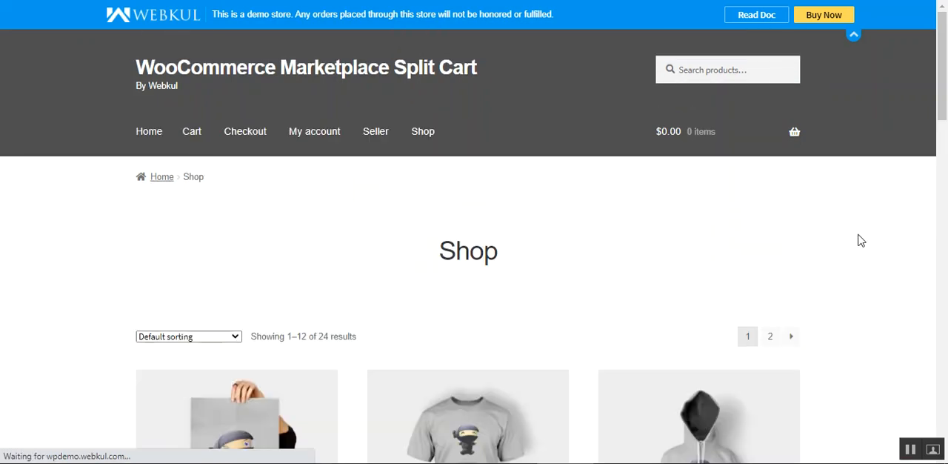
scroll(down, 3)
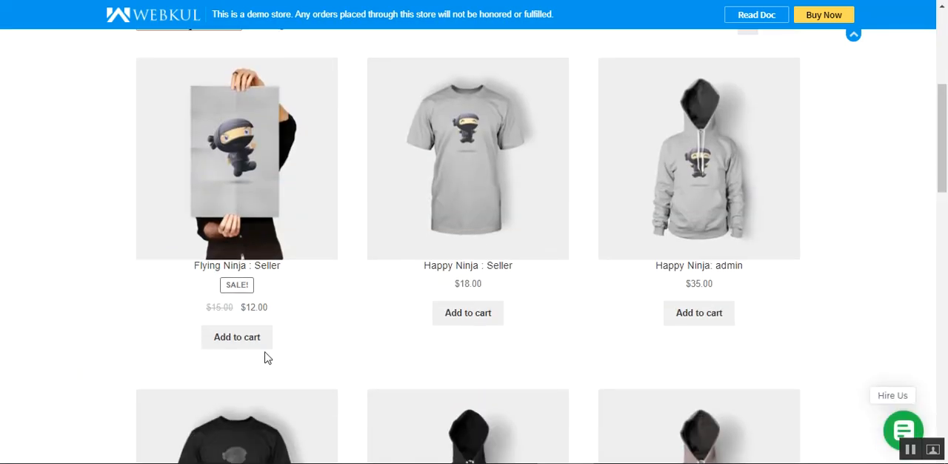
click(237, 337)
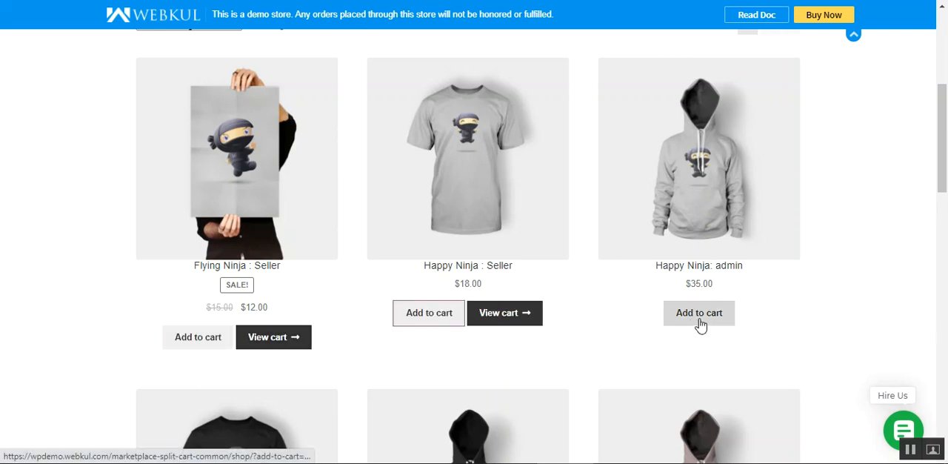
scroll(down, 3)
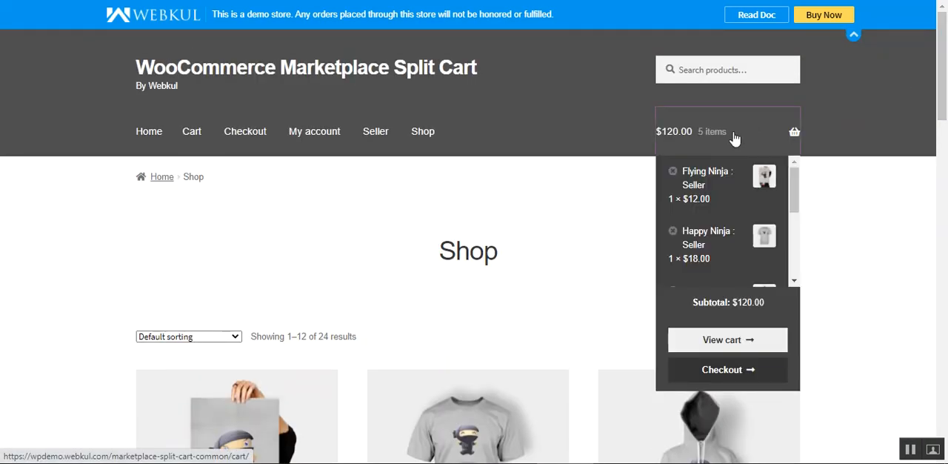
Review the full cart: johndoe's $30.00 and webkul's $90.00 sections, $120.00 overall
click(726, 339)
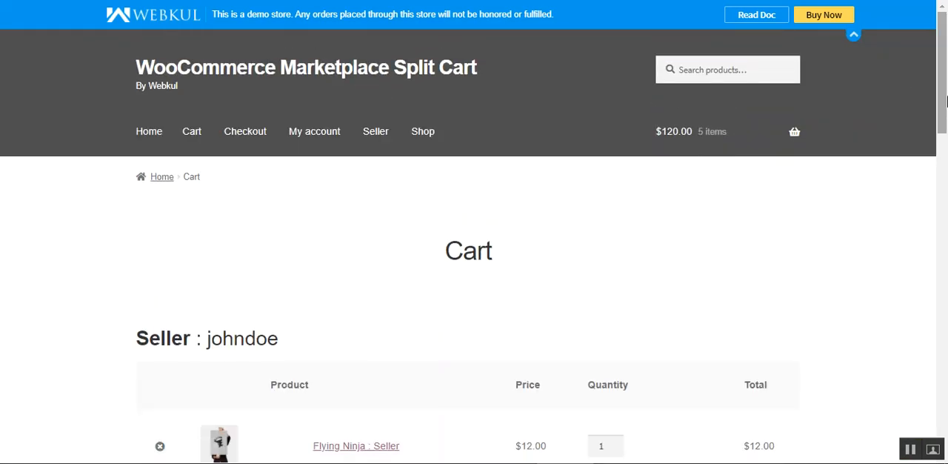
scroll(down, 3)
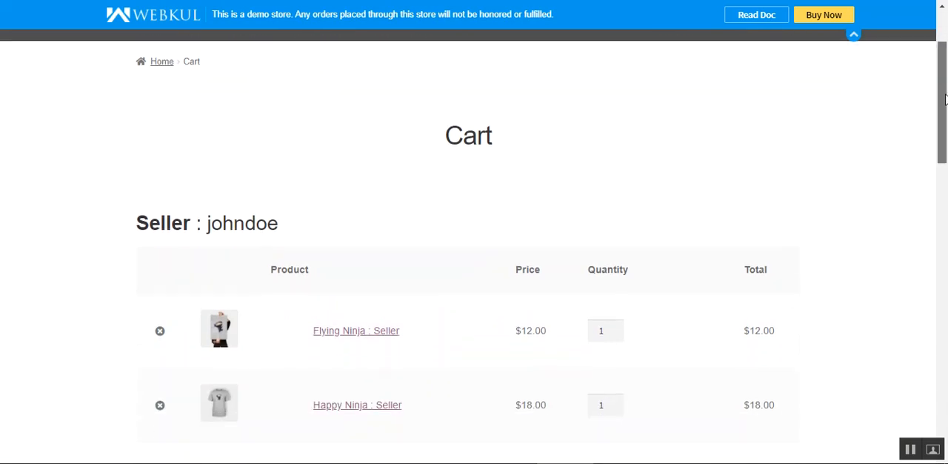
scroll(down, 3)
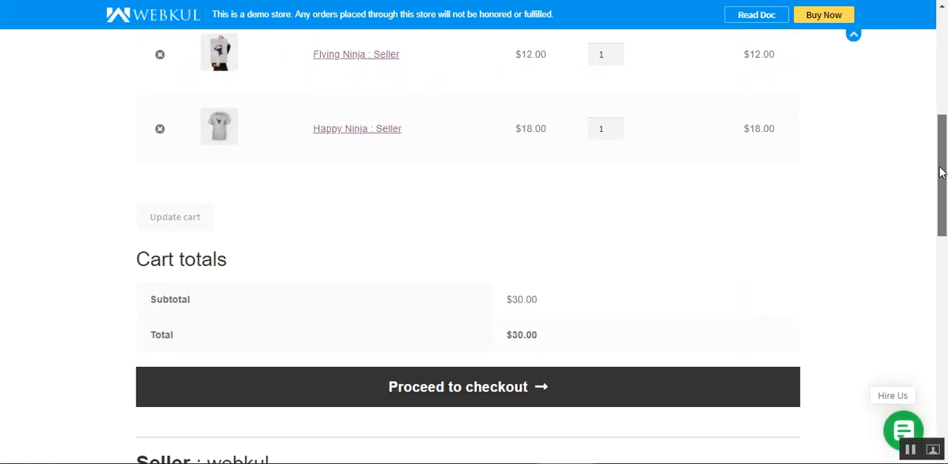
scroll(down, 3)
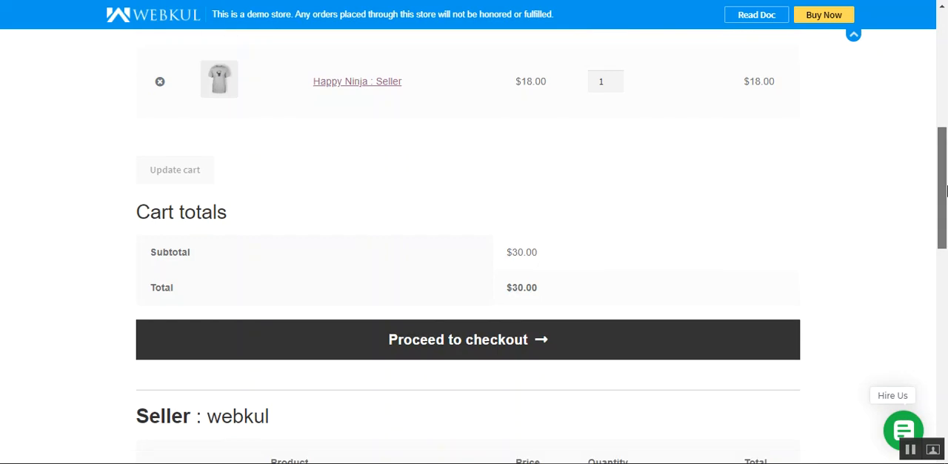
scroll(down, 3)
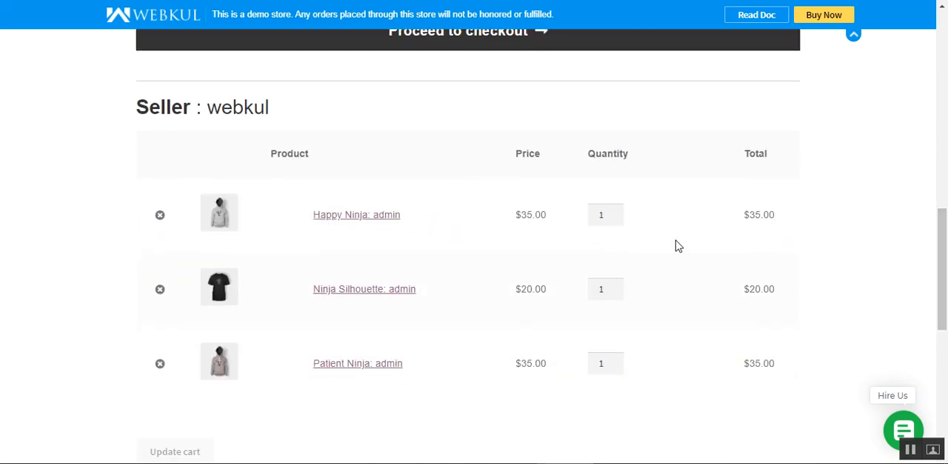
scroll(down, 3)
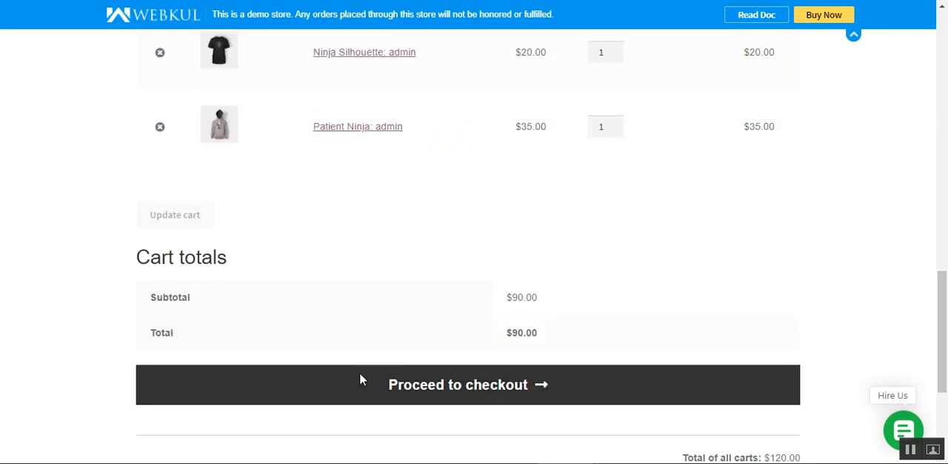
scroll(down, 3)
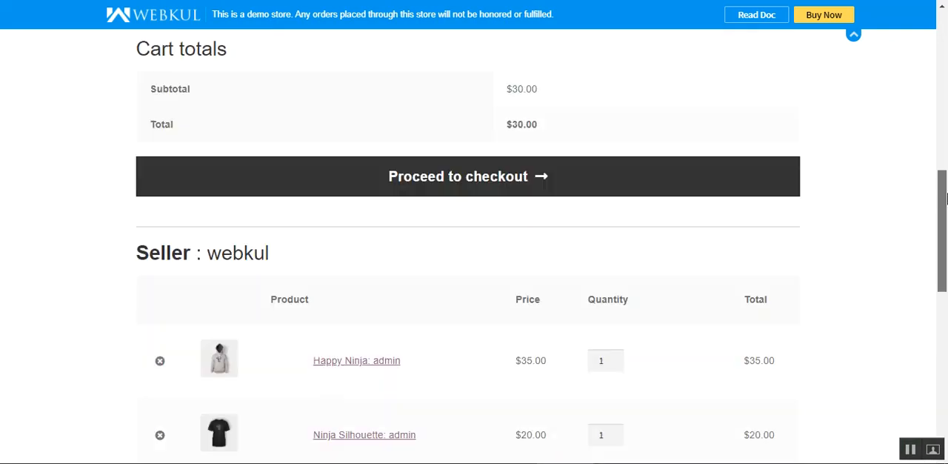
scroll(up, 3)
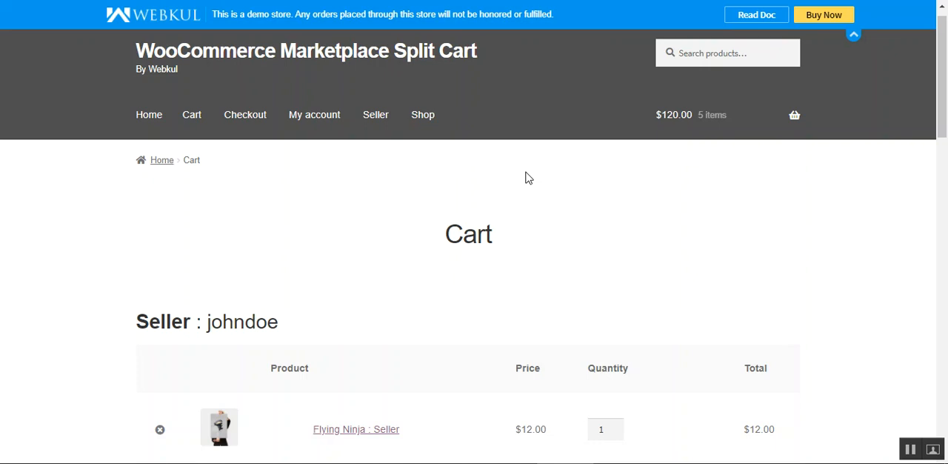
mouse_move(930, 93)
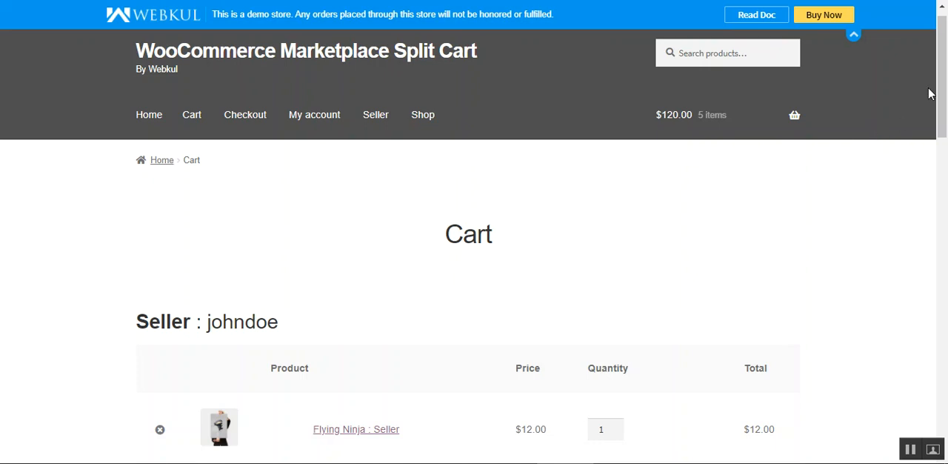
scroll(down, 3)
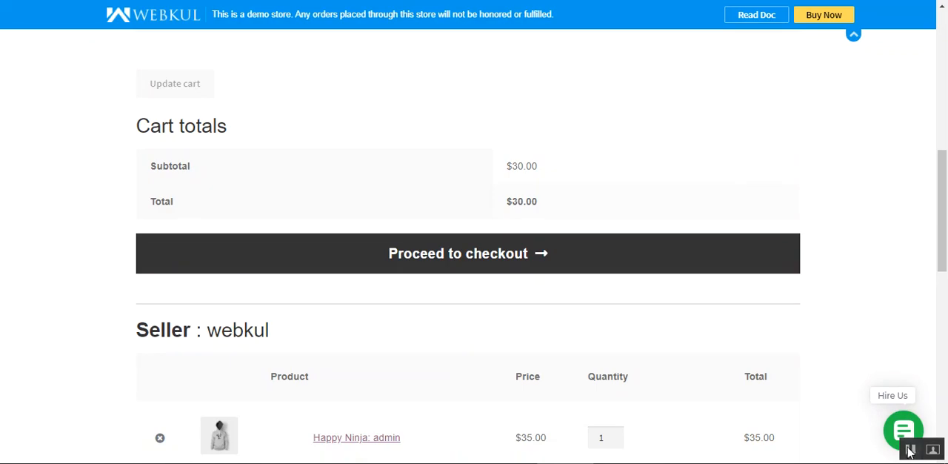